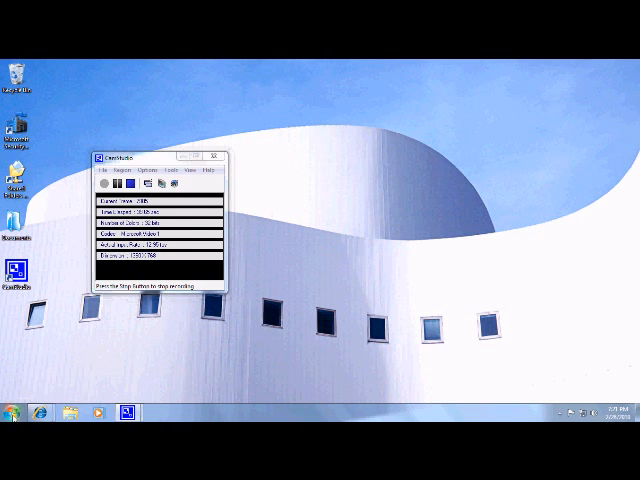
Search the Start menu for 'remote' to launch Windows Remote Assistance.
{"action": "left_click", "coordinate": [12, 413]}
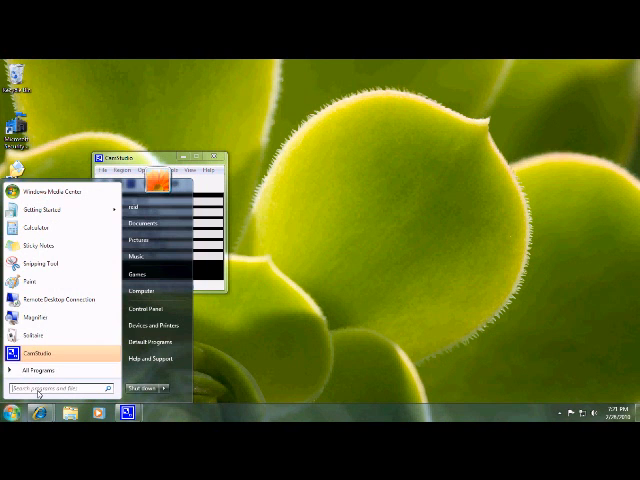
{"action": "type", "text": "remote"}
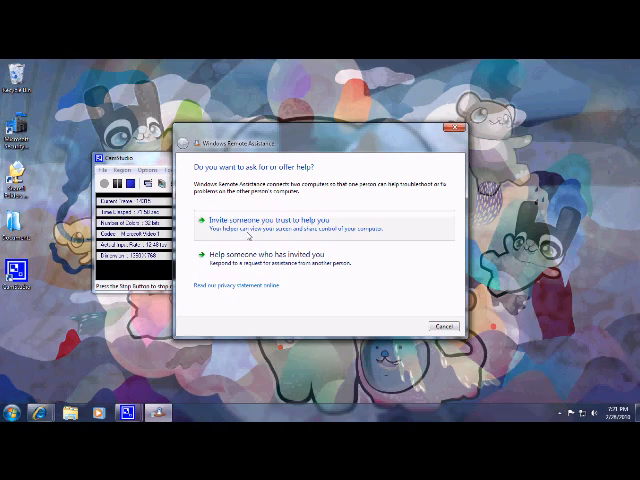
Invite a trusted helper and save the invitation file to the Desktop.
{"action": "left_click", "coordinate": [280, 218]}
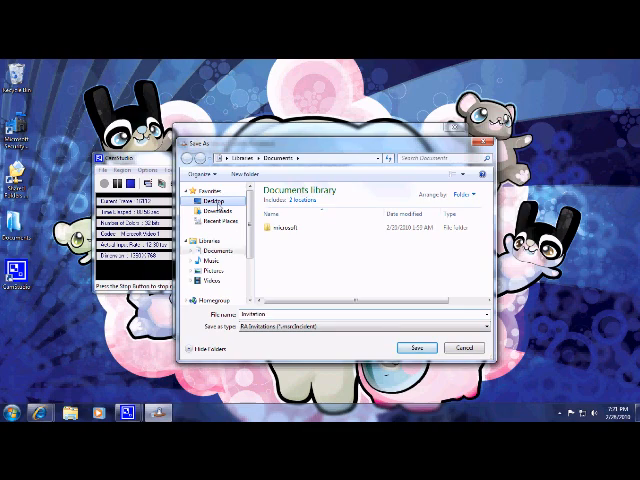
{"action": "left_click", "coordinate": [205, 196]}
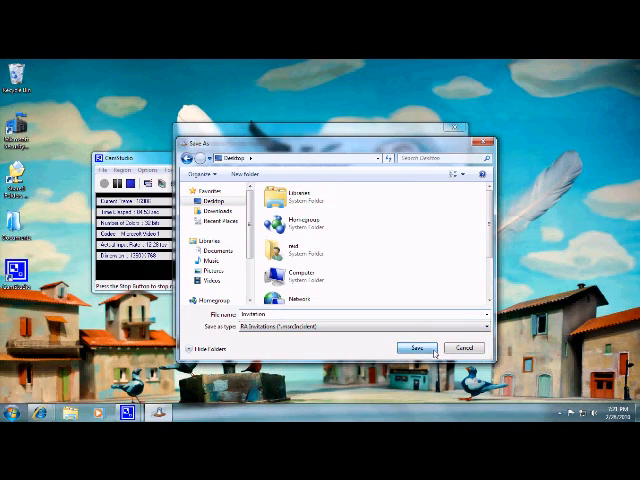
{"action": "left_click", "coordinate": [411, 347]}
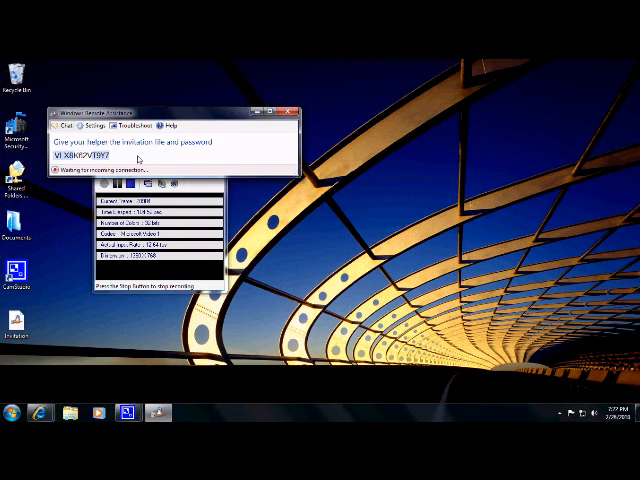
{"action": "mouse_move", "coordinate": [55, 378]}
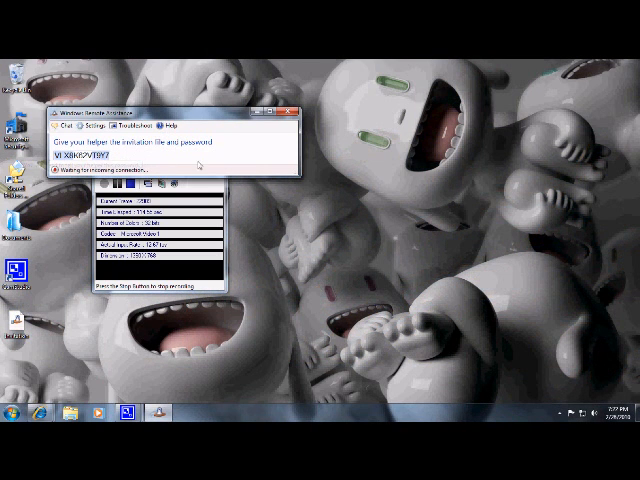
{"action": "mouse_move", "coordinate": [282, 186]}
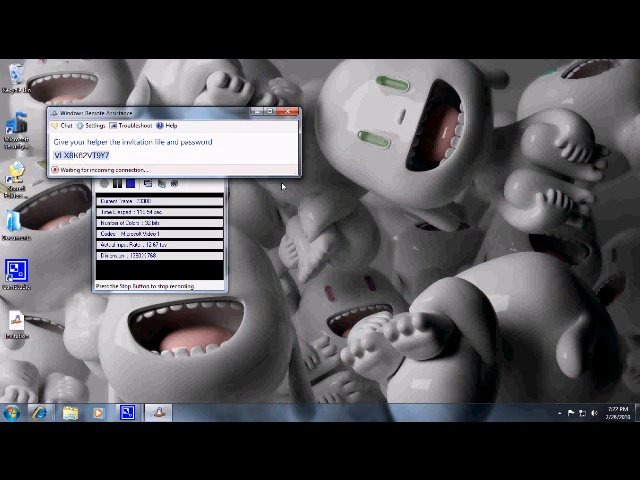